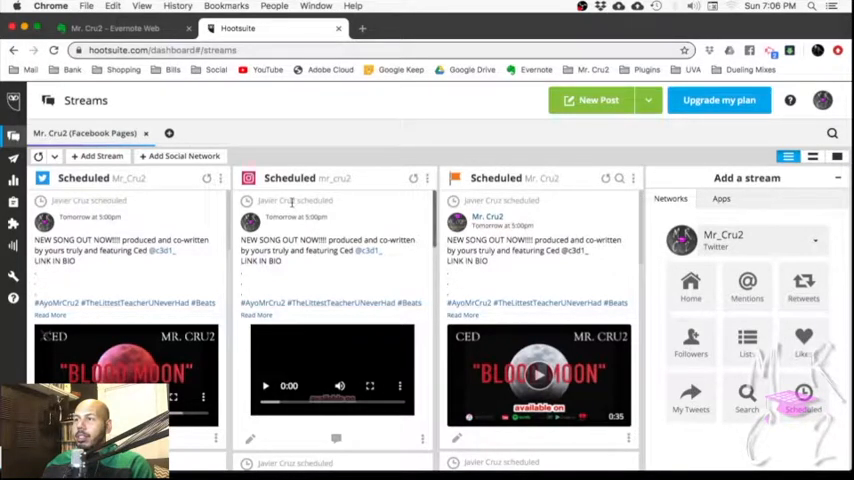
mouse_move(240, 92)
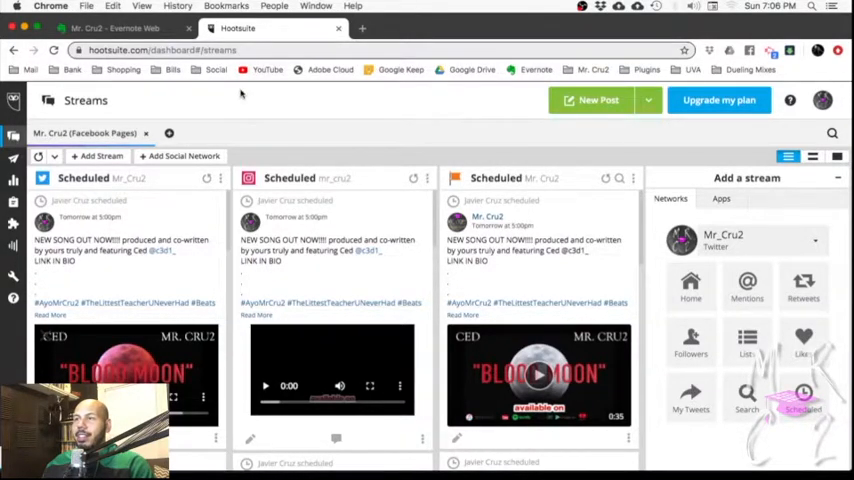
mouse_move(256, 136)
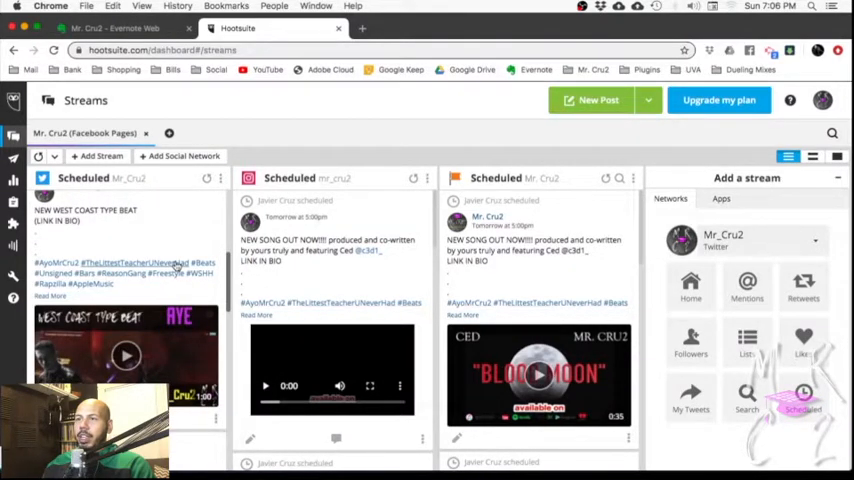
- Start a new post targeting the Instagram, Twitter and Facebook profiles and browse to the Nameless King folder
scroll("down", 3)
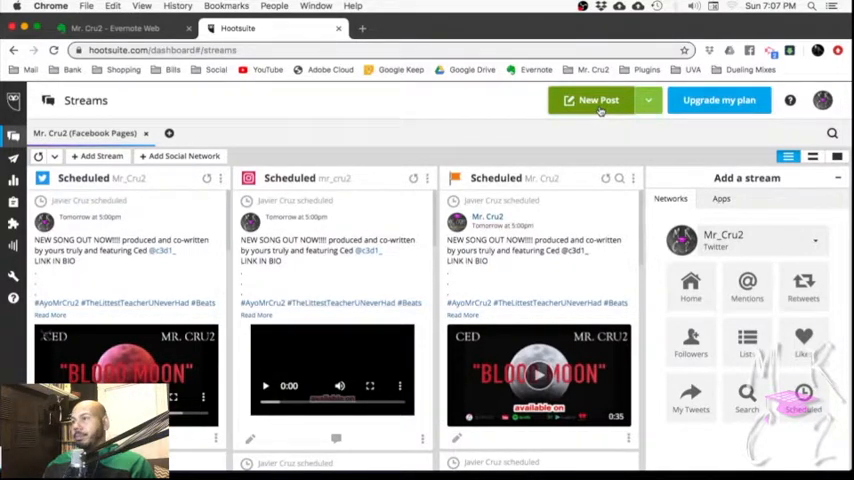
left_click(590, 100)
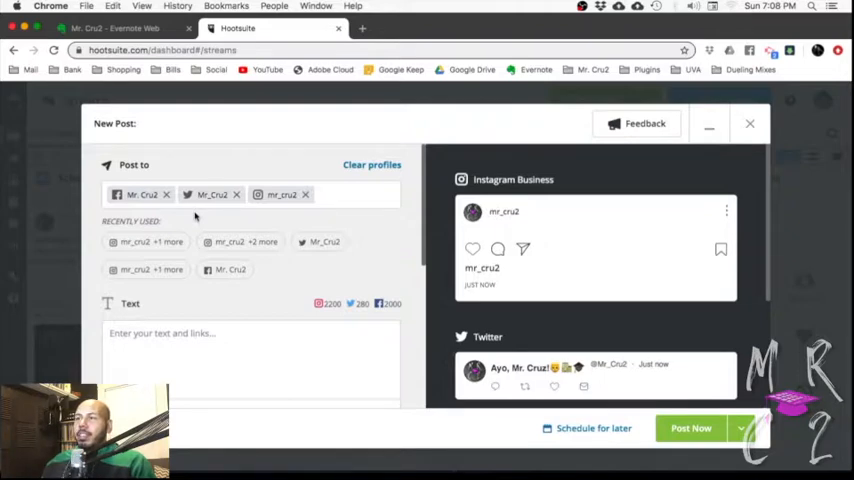
scroll("down", 3)
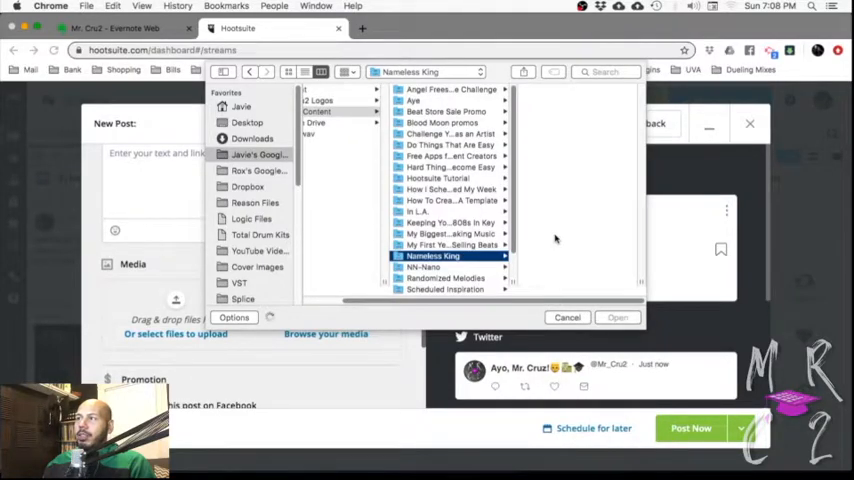
- Attach the Nameless King video from its folder to the post
double_click(436, 256)
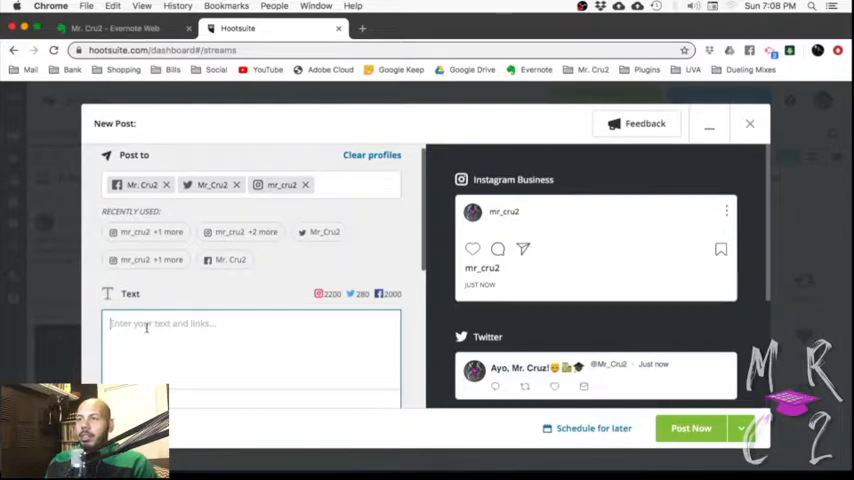
- Write the caption 'NEW BEAT' announcing Nameless King with the link-in-bio line and hashtags
type("NEW BEAT \"NAMELESS KING")
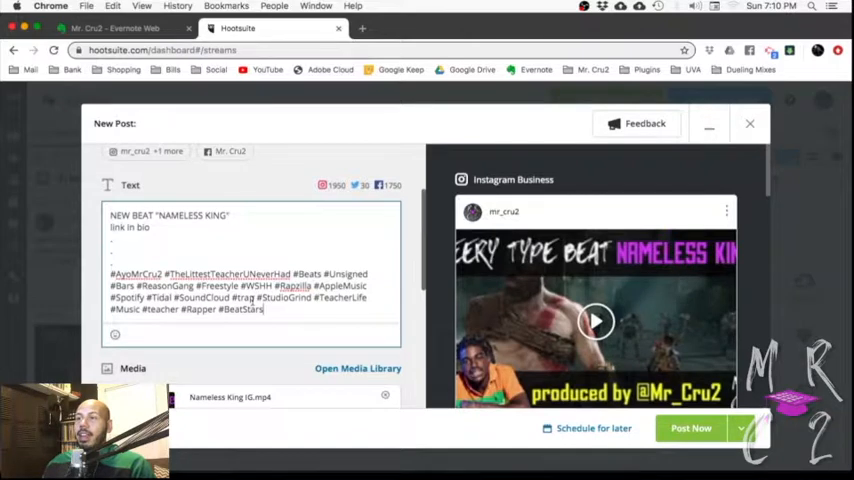
scroll("down", 3)
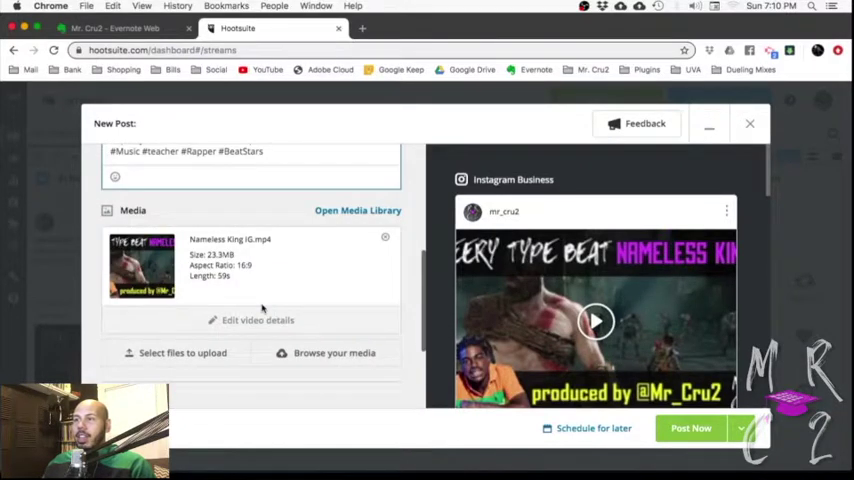
left_click(256, 320)
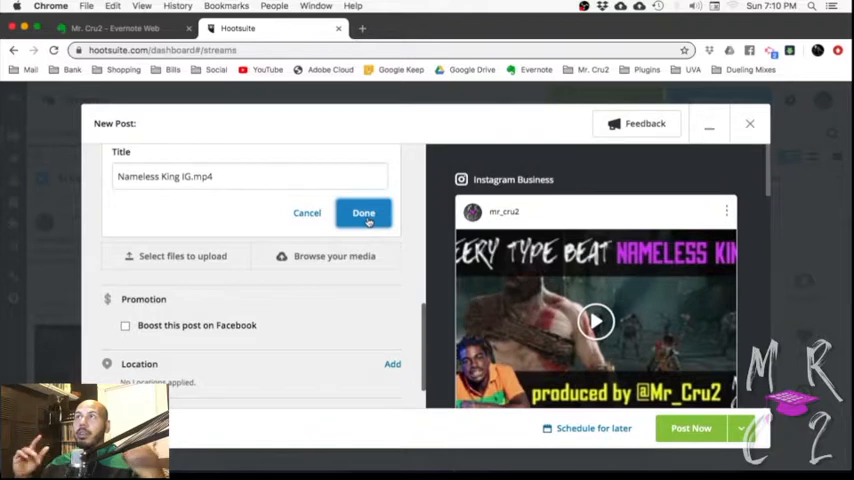
left_click(362, 212)
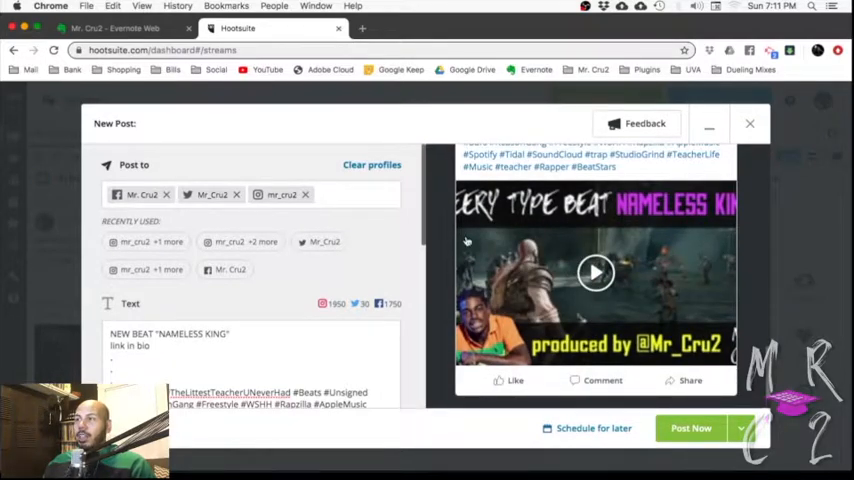
mouse_move(448, 304)
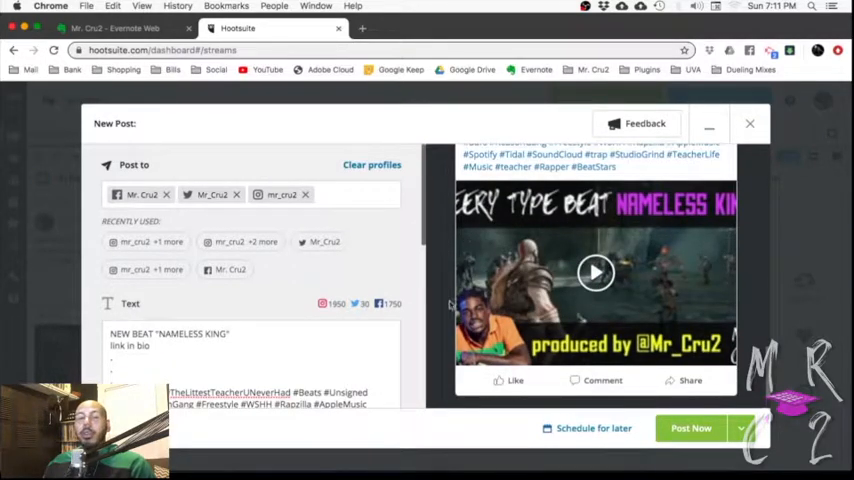
mouse_move(496, 272)
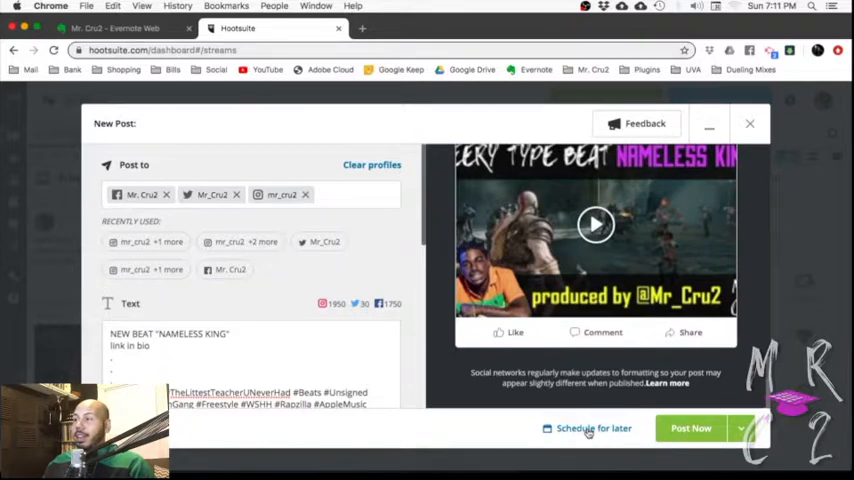
- Schedule the post for later on Wednesday, Nov 13 at 5:00 PM
left_click(590, 428)
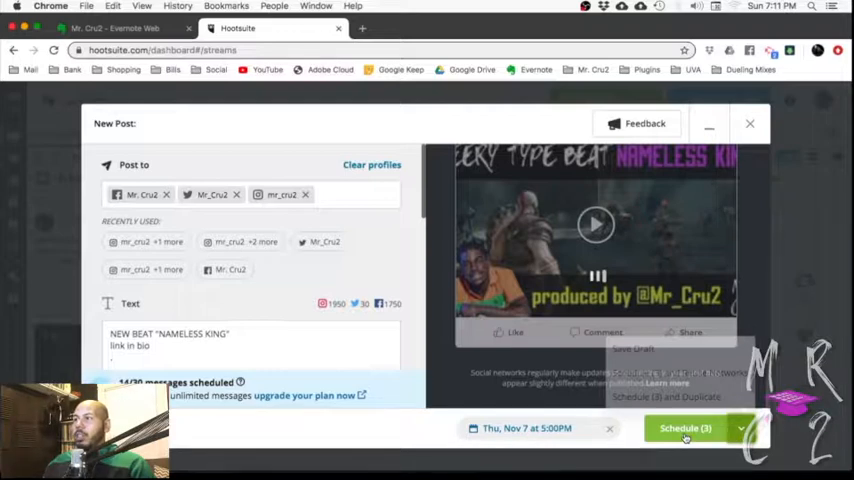
left_click(542, 428)
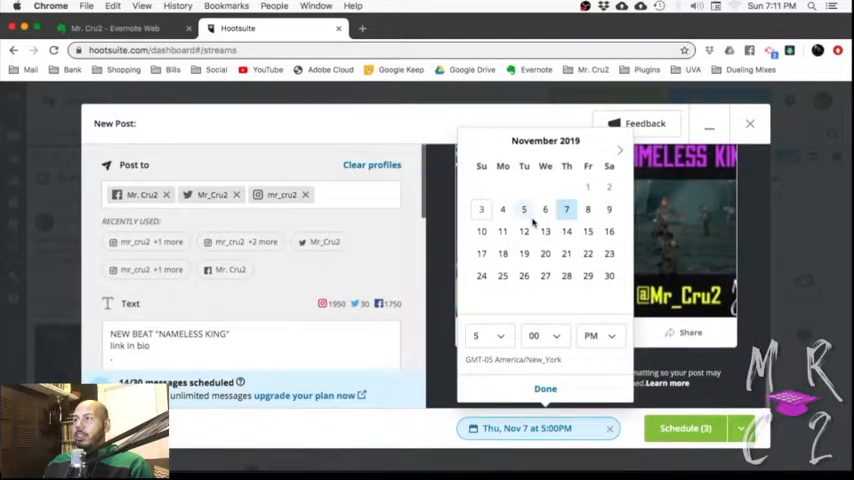
left_click(544, 232)
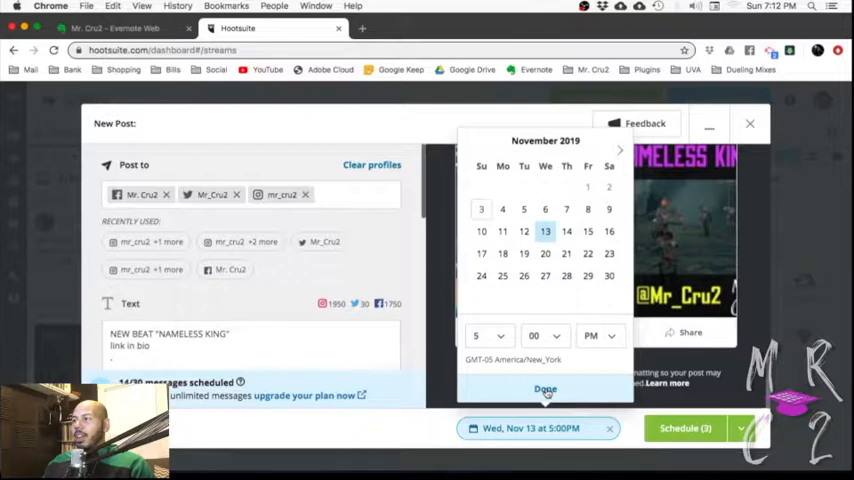
left_click(546, 386)
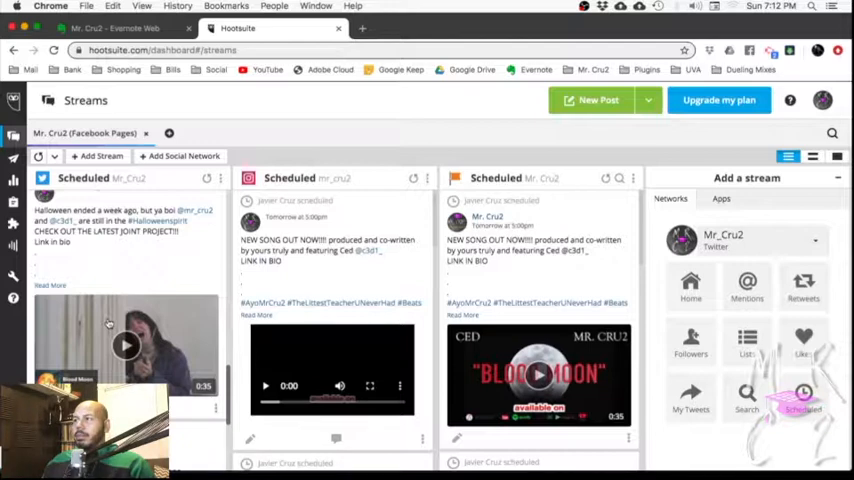
- Schedule the post to all three profiles and view the Scheduled streams
scroll("down", 3)
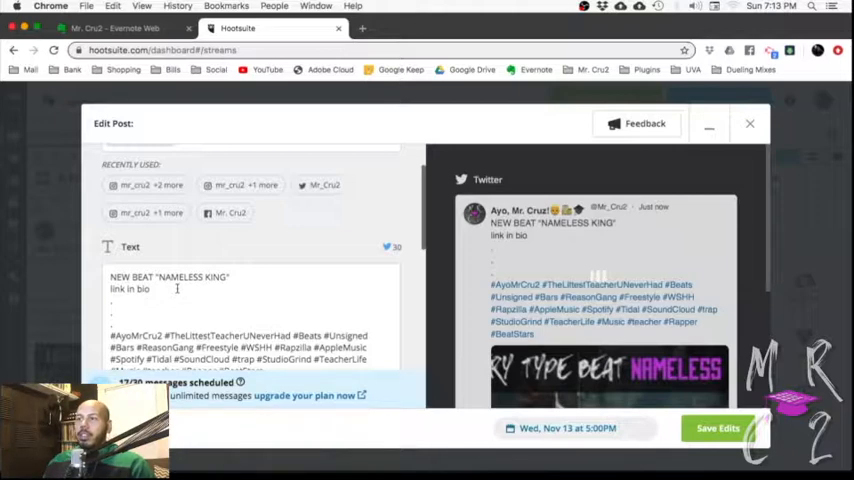
type("@ced")
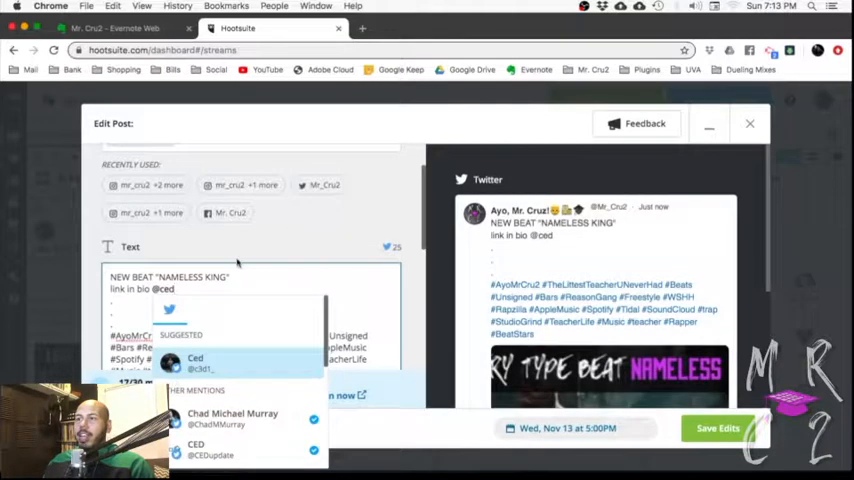